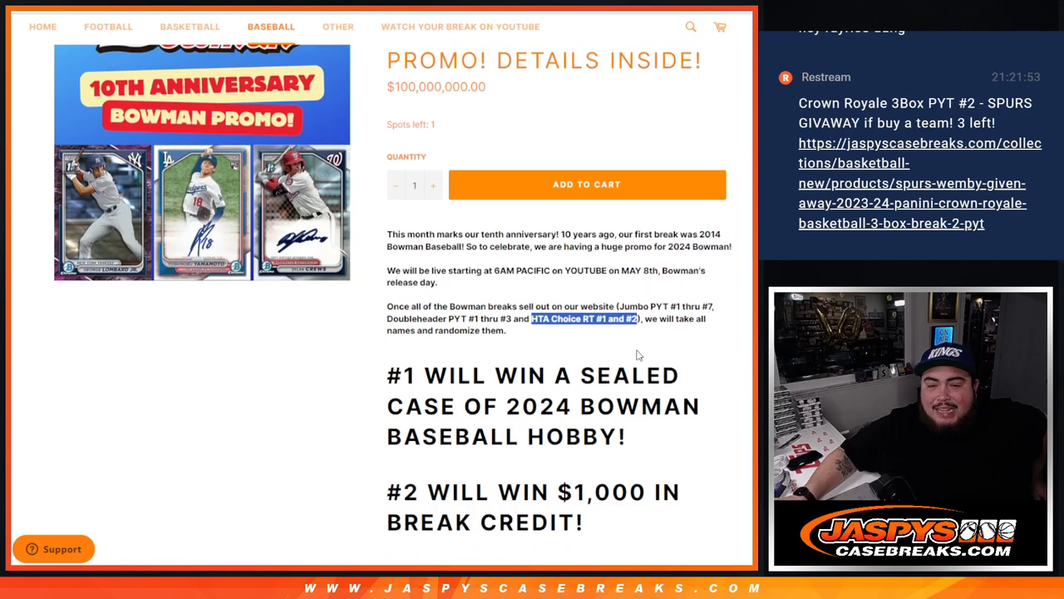
Step: Switch to the JASPY SHOW NOTES spreadsheet's PROMO: Bowman tab of entrants
{"action": "scroll", "scroll_direction": "down", "scroll_amount": 3}
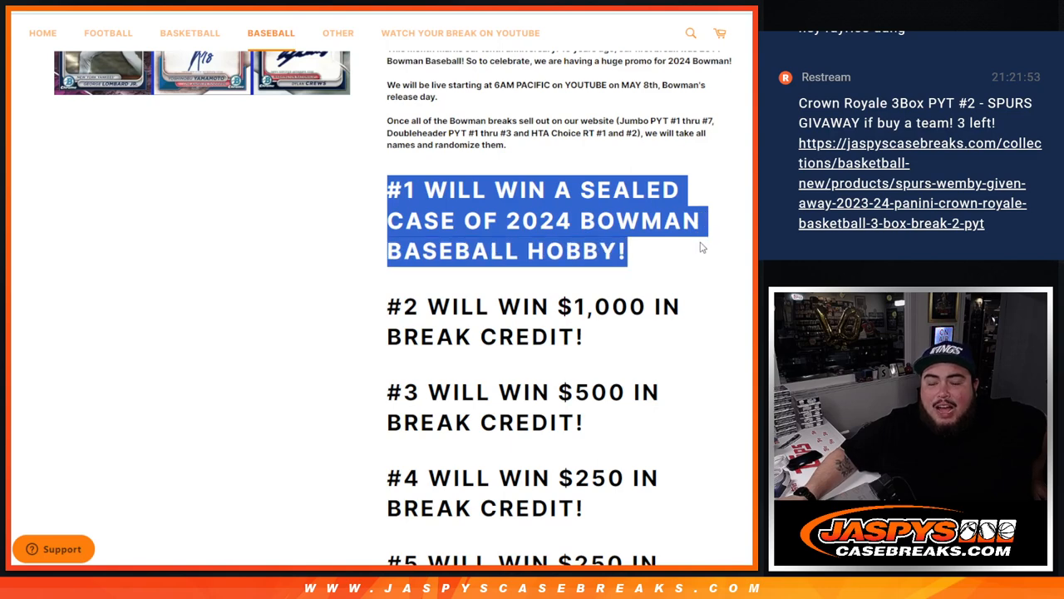
{"action": "mouse_move", "coordinate": [687, 259]}
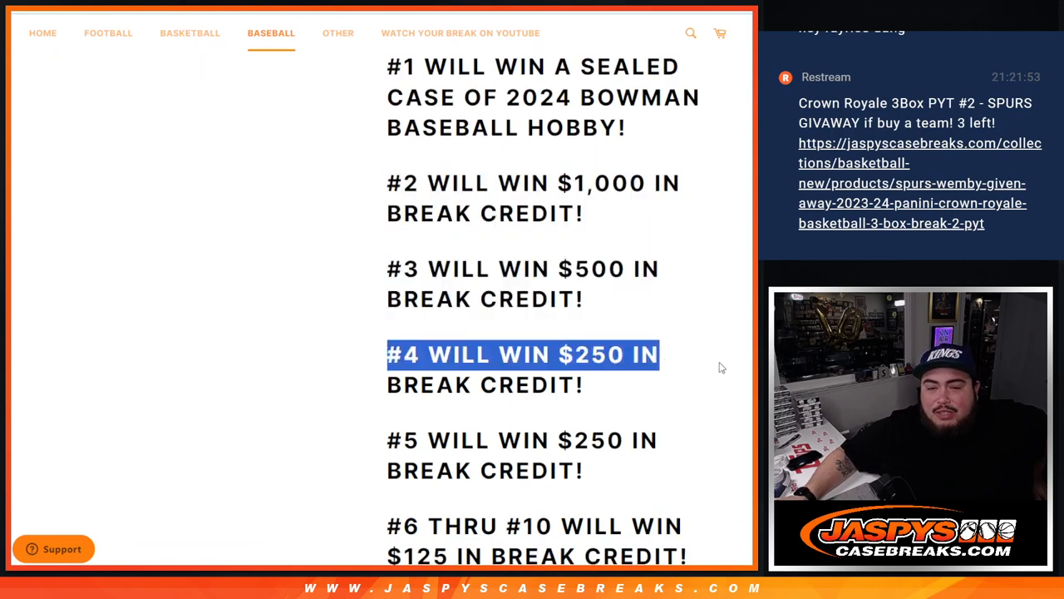
{"action": "scroll", "scroll_direction": "down", "scroll_amount": 3}
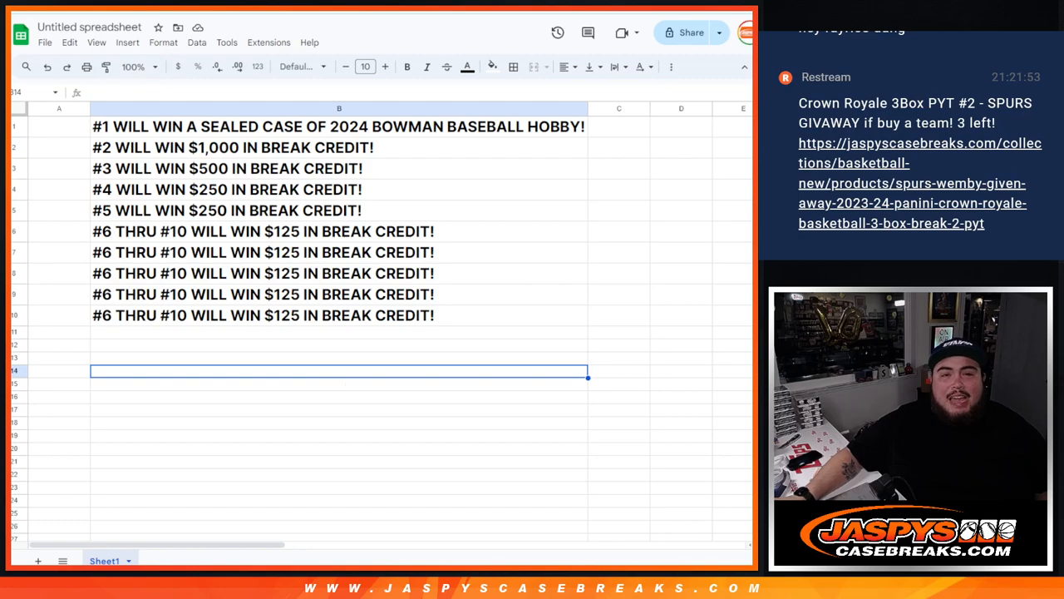
{"action": "left_click", "coordinate": [289, 559]}
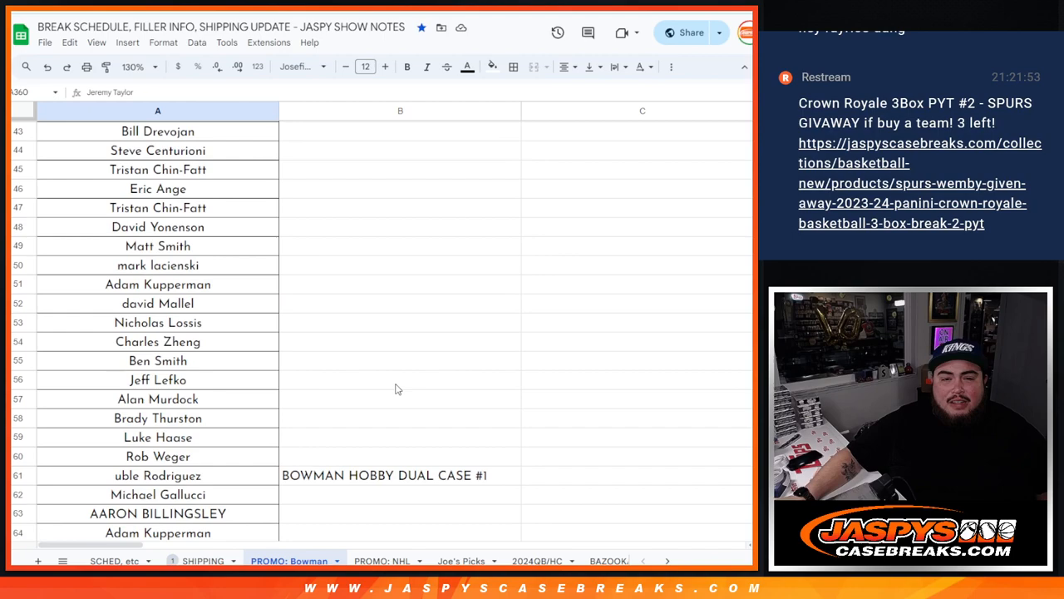
Step: Scroll down column A through the full list of Bowman promo entrant names
{"action": "scroll", "scroll_direction": "up", "scroll_amount": 3}
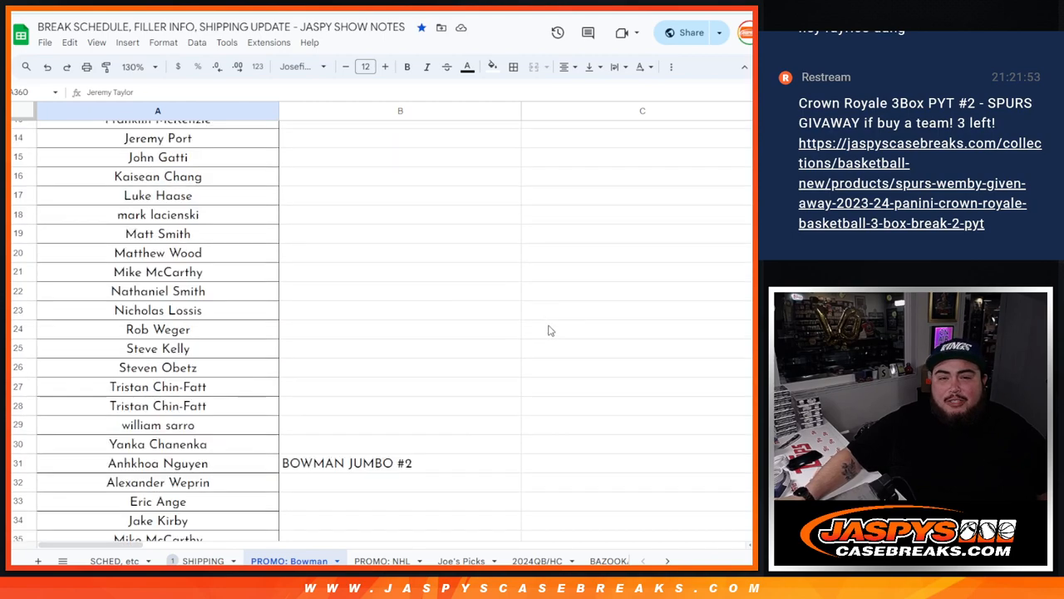
{"action": "scroll", "scroll_direction": "down", "scroll_amount": 3}
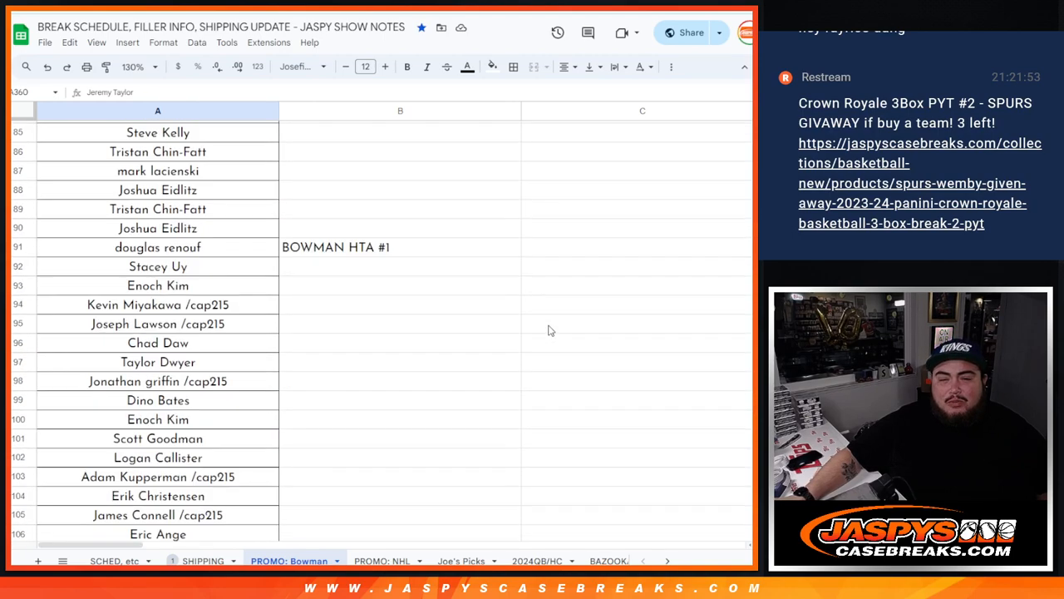
{"action": "scroll", "scroll_direction": "down", "scroll_amount": 3}
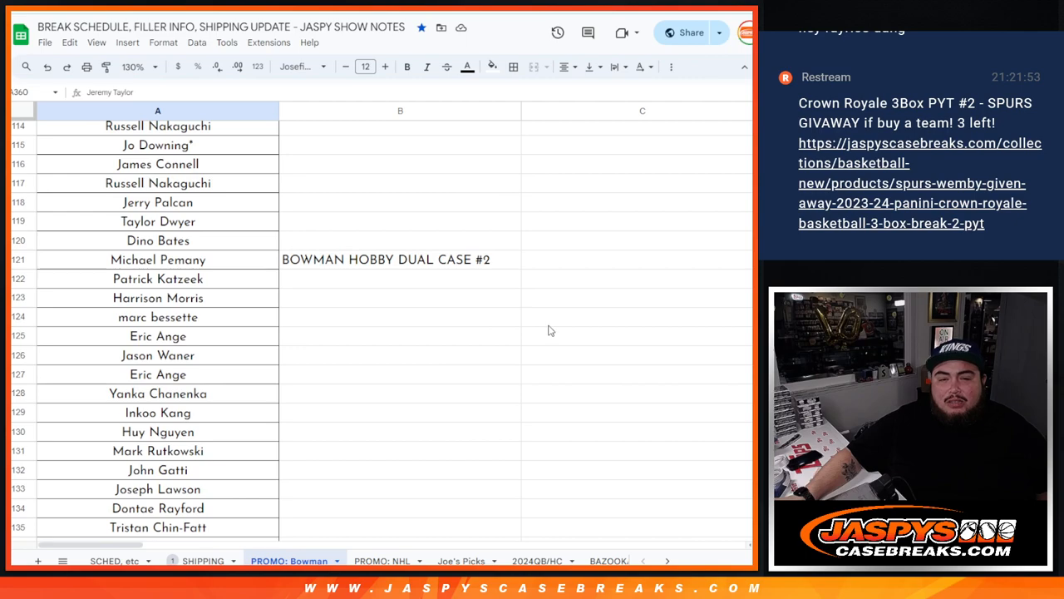
{"action": "scroll", "scroll_direction": "down", "scroll_amount": 3}
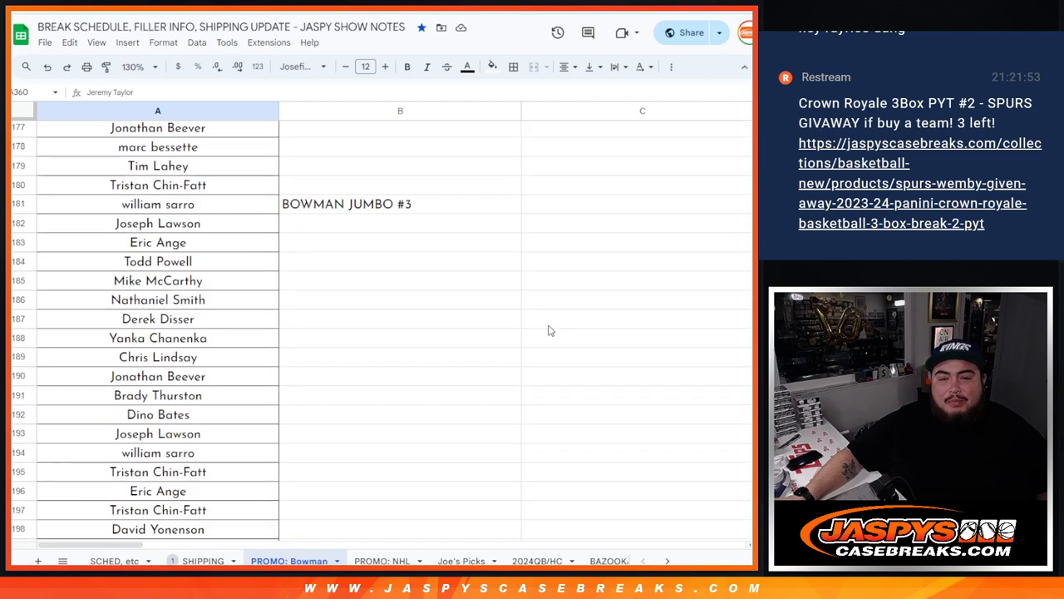
{"action": "scroll", "scroll_direction": "down", "scroll_amount": 3}
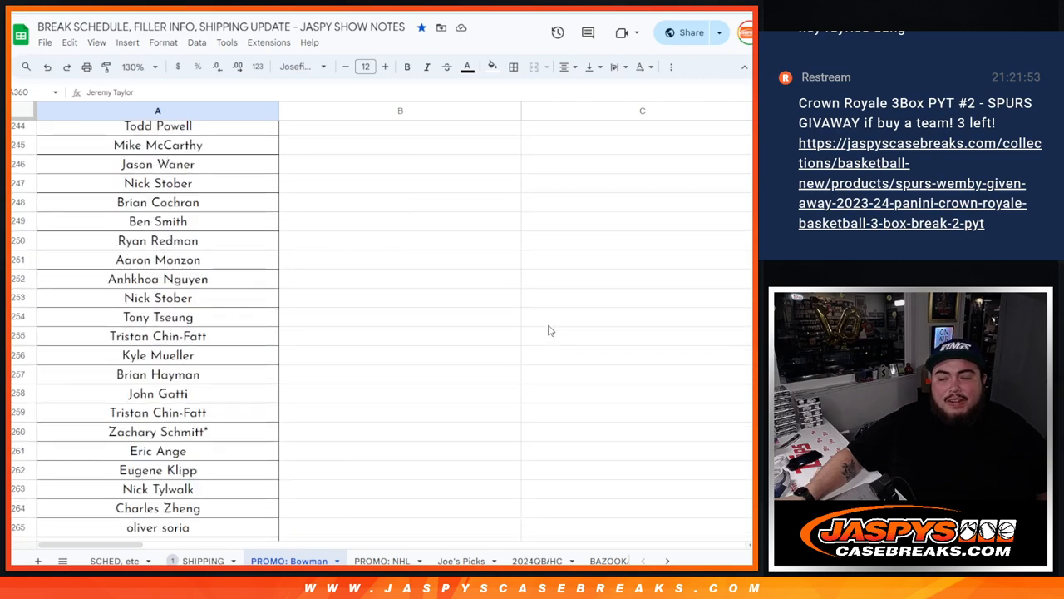
{"action": "scroll", "scroll_direction": "down", "scroll_amount": 3}
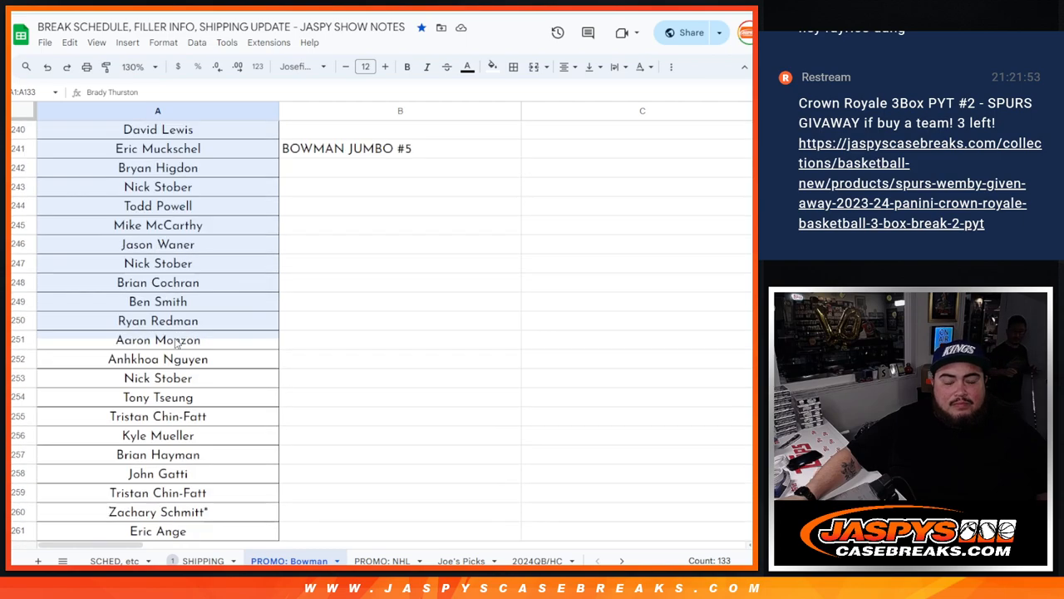
{"action": "scroll", "scroll_direction": "down", "scroll_amount": 3}
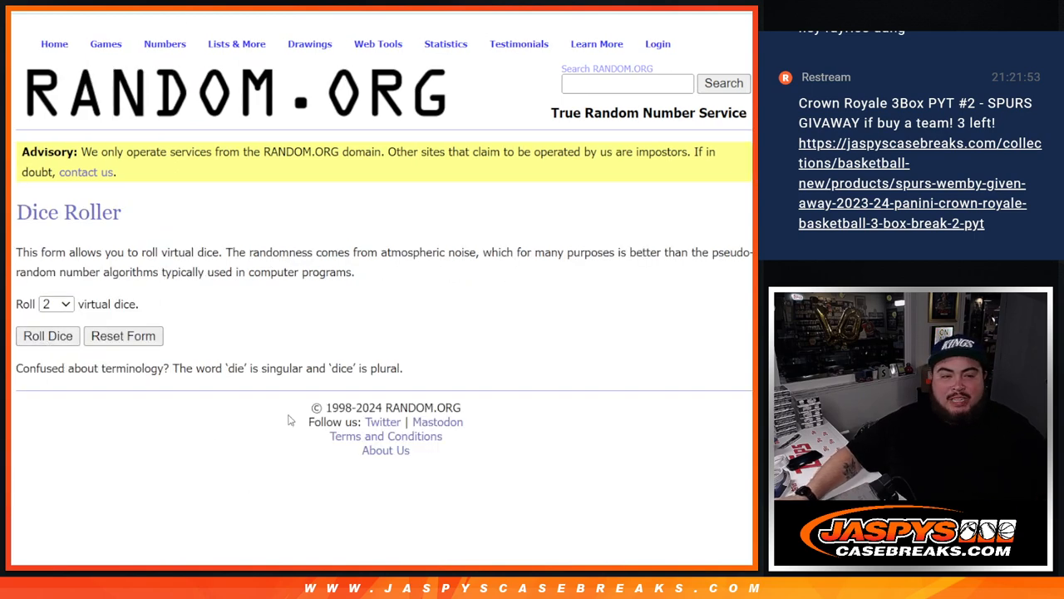
Step: Shuffle the 360-name entrant list with List Randomizer, re-randomizing via Again! several times
{"action": "left_click", "coordinate": [46, 336]}
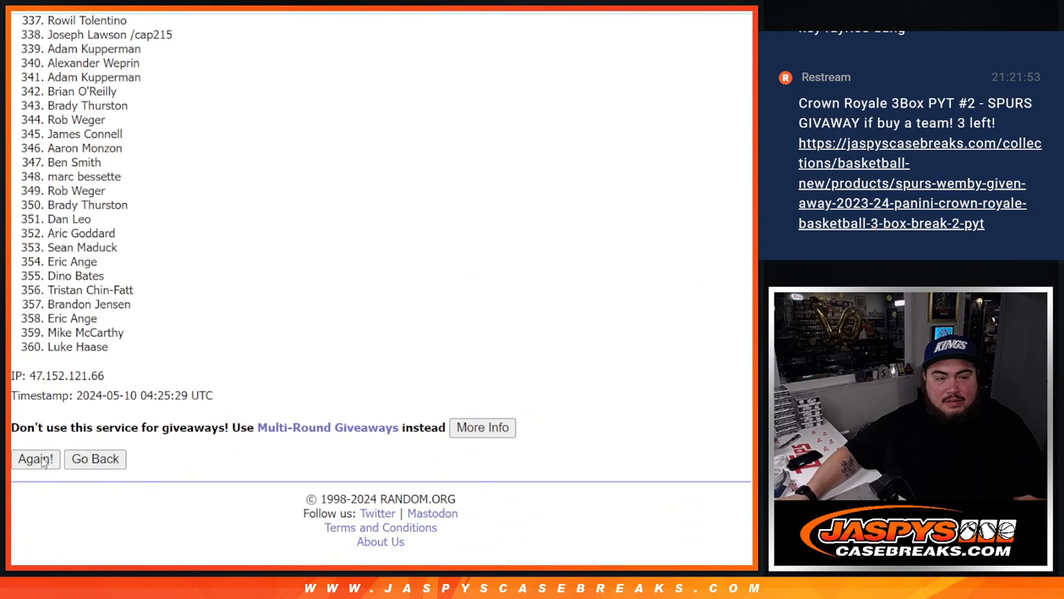
{"action": "left_click", "coordinate": [35, 459]}
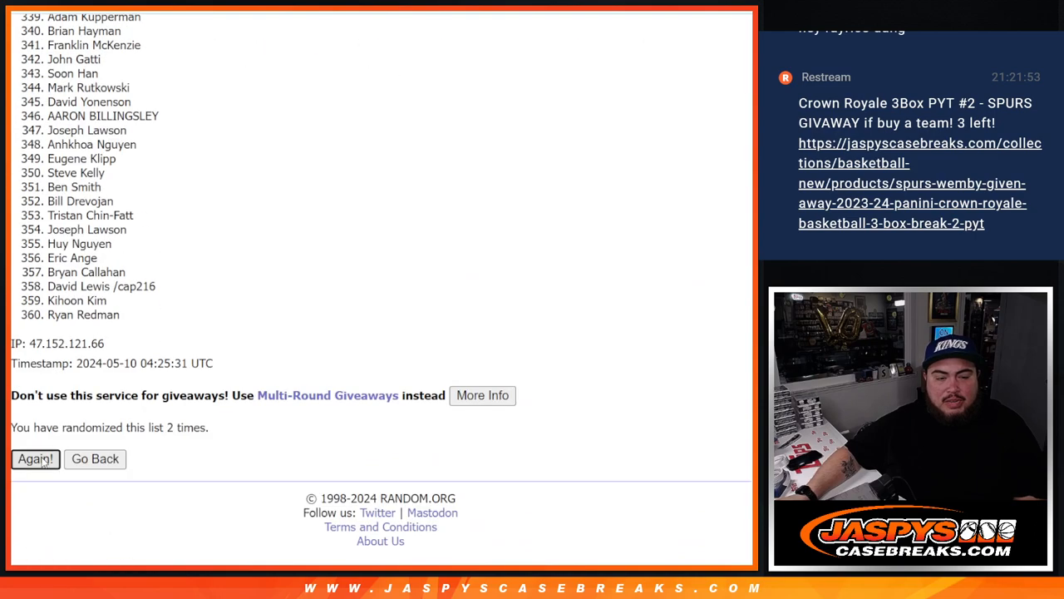
{"action": "left_click", "coordinate": [35, 459]}
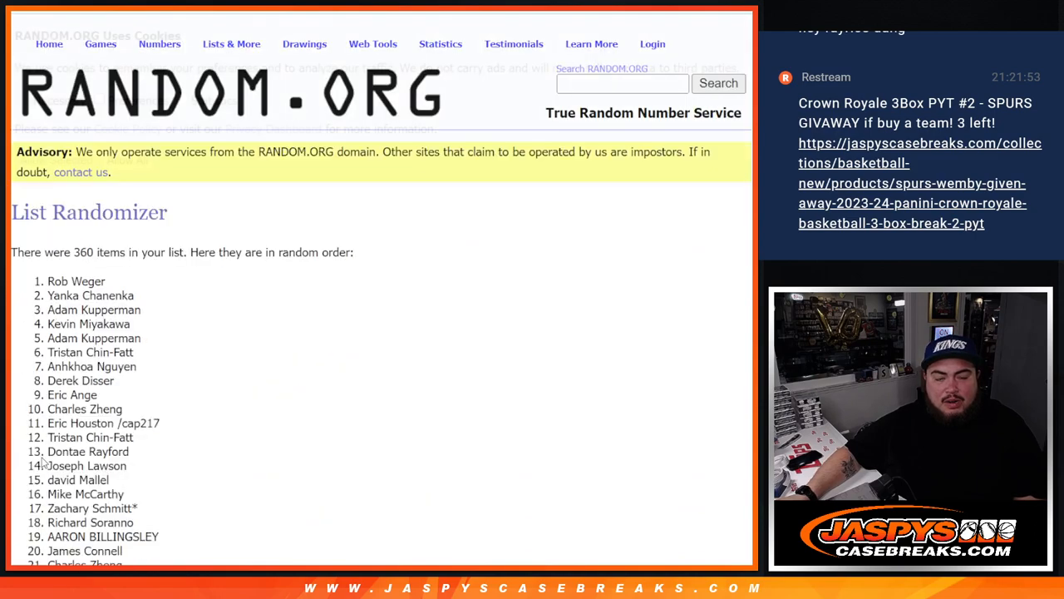
{"action": "scroll", "scroll_direction": "down", "scroll_amount": 3}
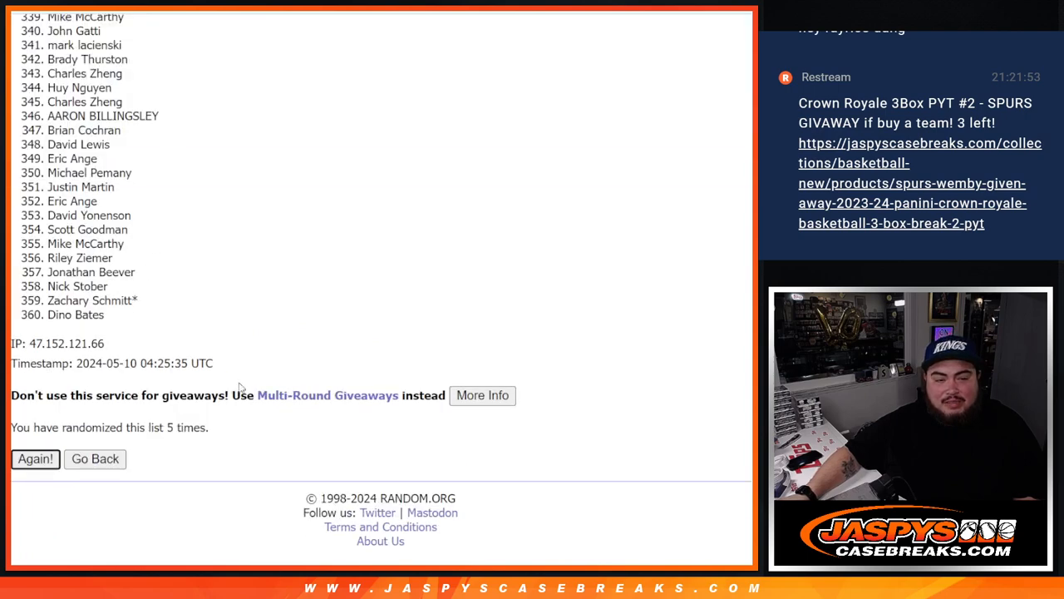
{"action": "left_click", "coordinate": [35, 459]}
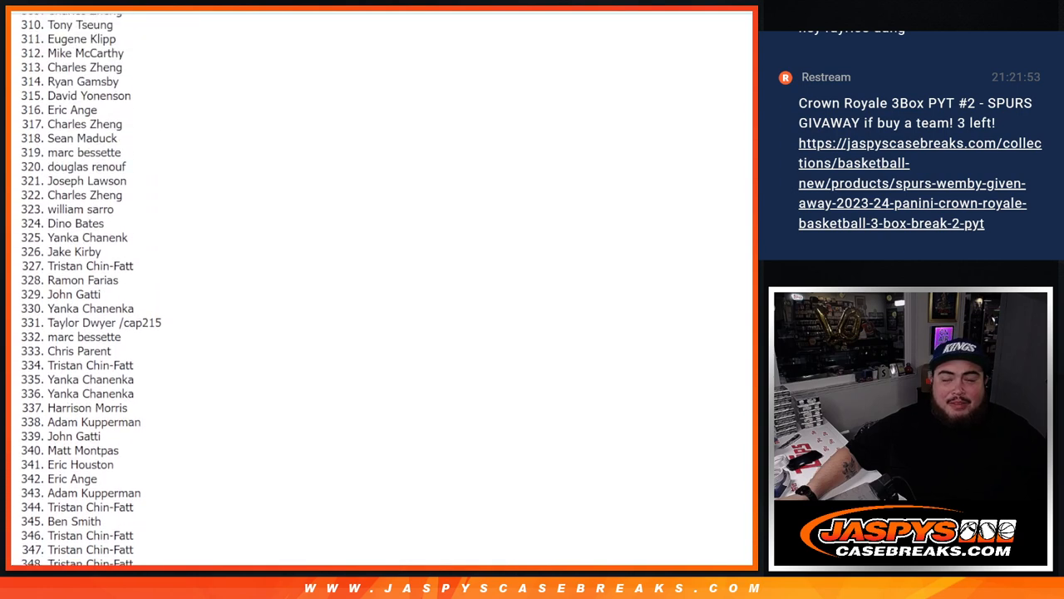
{"action": "scroll", "scroll_direction": "up", "scroll_amount": 3}
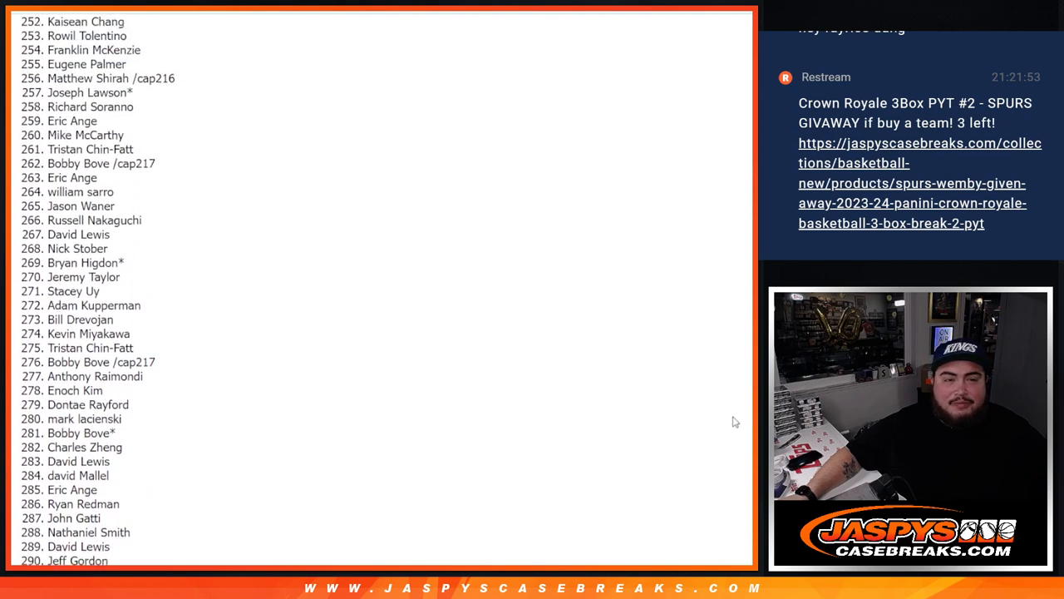
{"action": "scroll", "scroll_direction": "down", "scroll_amount": 3}
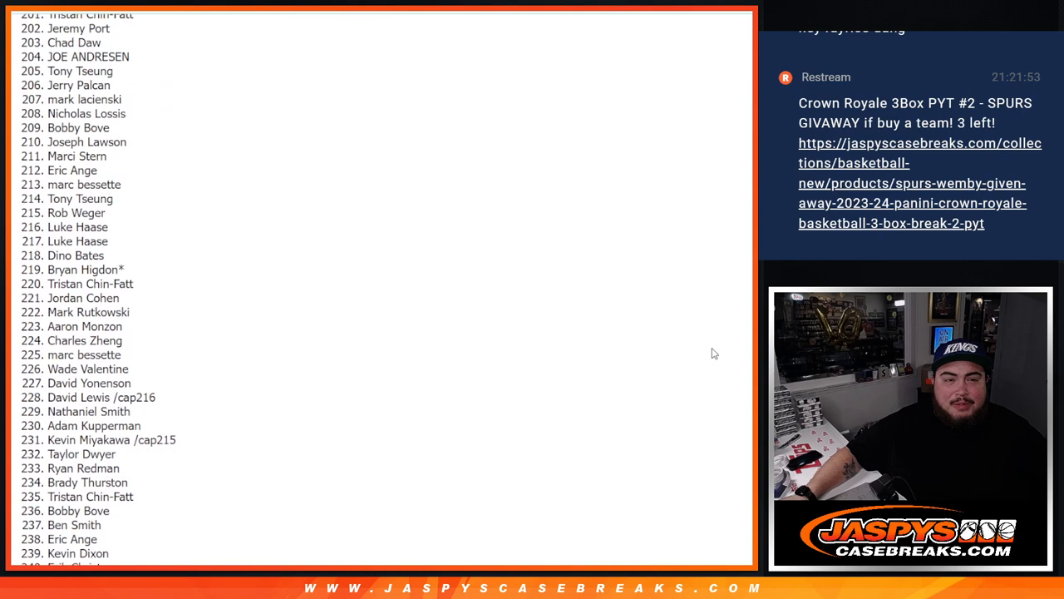
{"action": "scroll", "scroll_direction": "up", "scroll_amount": 3}
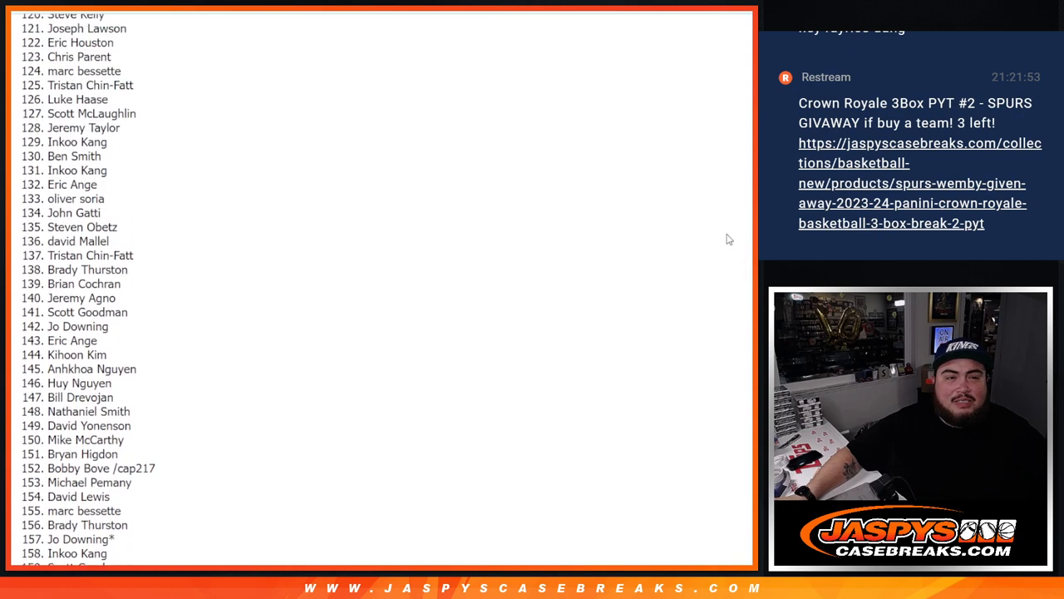
{"action": "scroll", "scroll_direction": "up", "scroll_amount": 3}
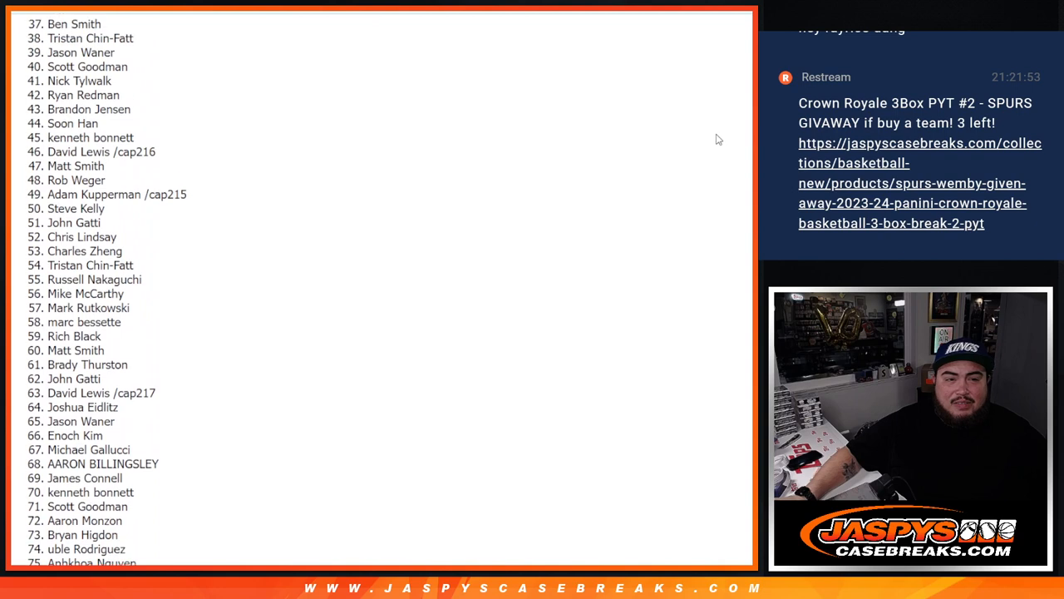
{"action": "scroll", "scroll_direction": "up", "scroll_amount": 3}
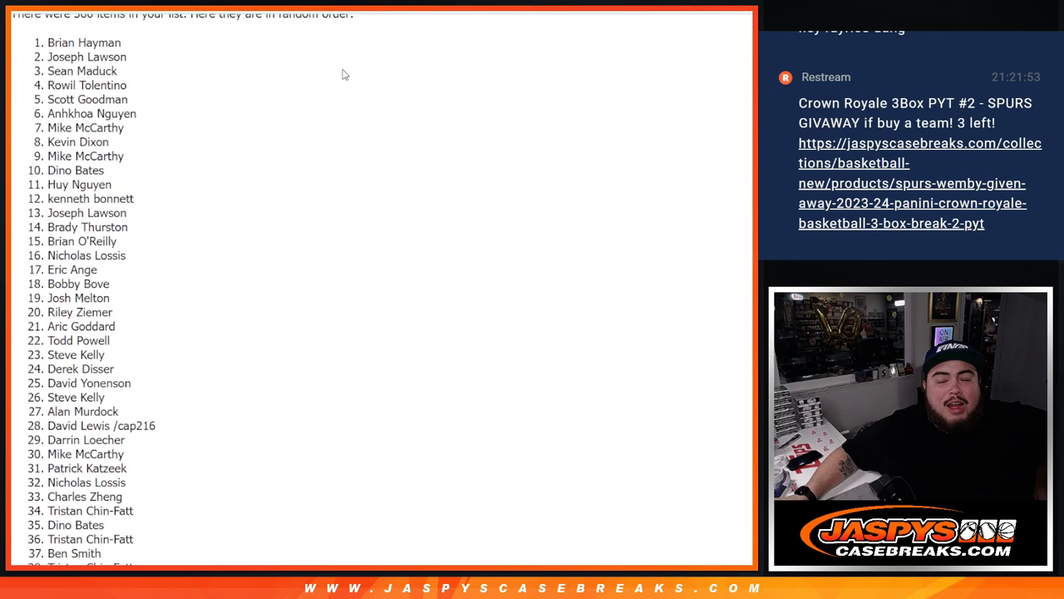
{"action": "mouse_move", "coordinate": [284, 198]}
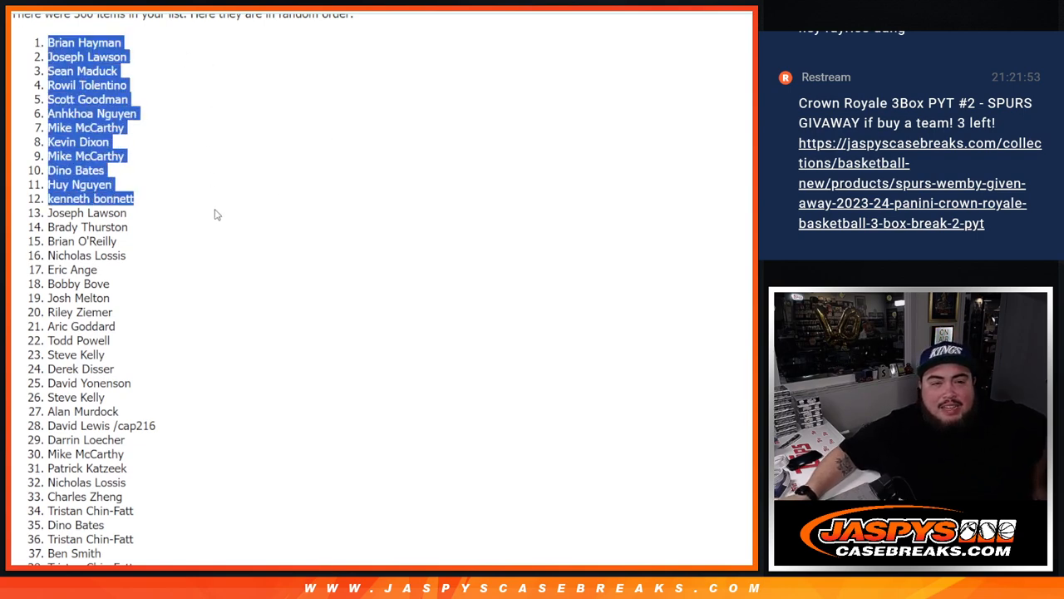
Step: Select the entire randomized 360-name list for copying into column A of the sheet
{"action": "scroll", "scroll_direction": "down", "scroll_amount": 3}
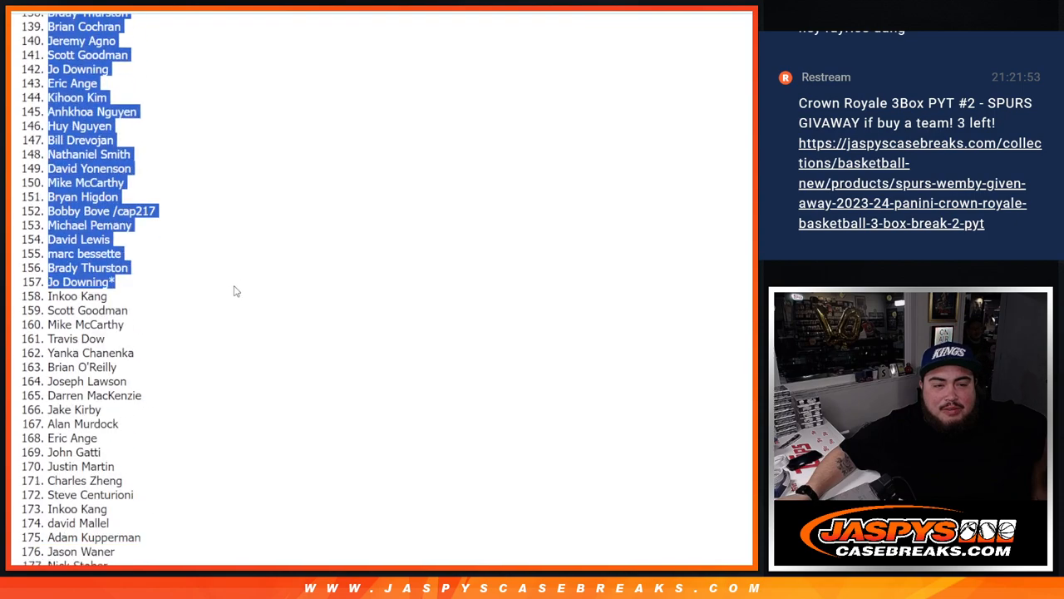
{"action": "scroll", "scroll_direction": "down", "scroll_amount": 3}
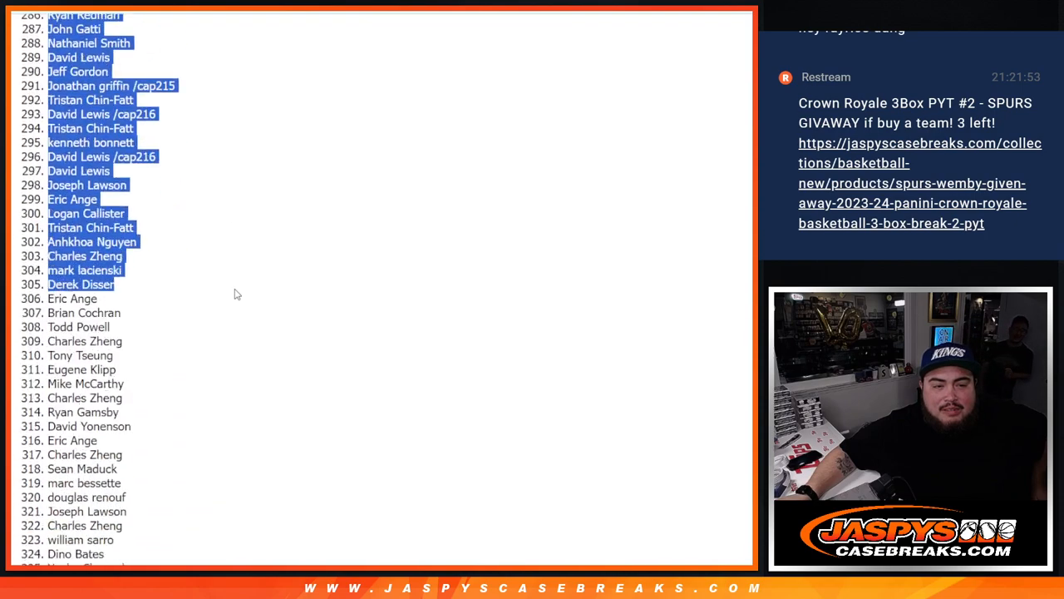
{"action": "left_click", "coordinate": [35, 459]}
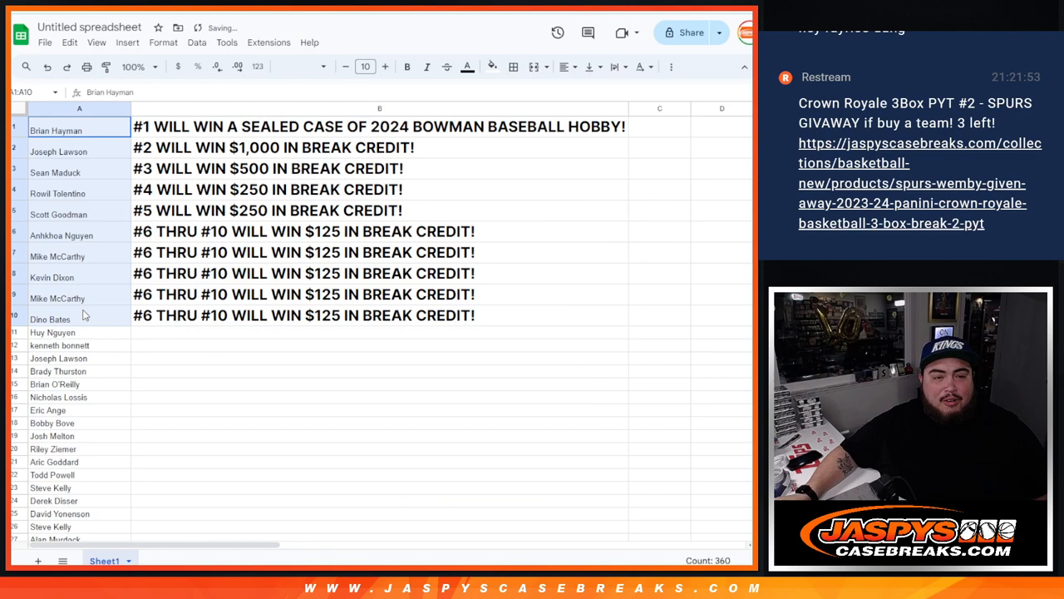
Step: Give the ten winner names in A1:A10 font size 18 and bold, widening column A to fit
{"action": "left_click", "coordinate": [386, 66]}
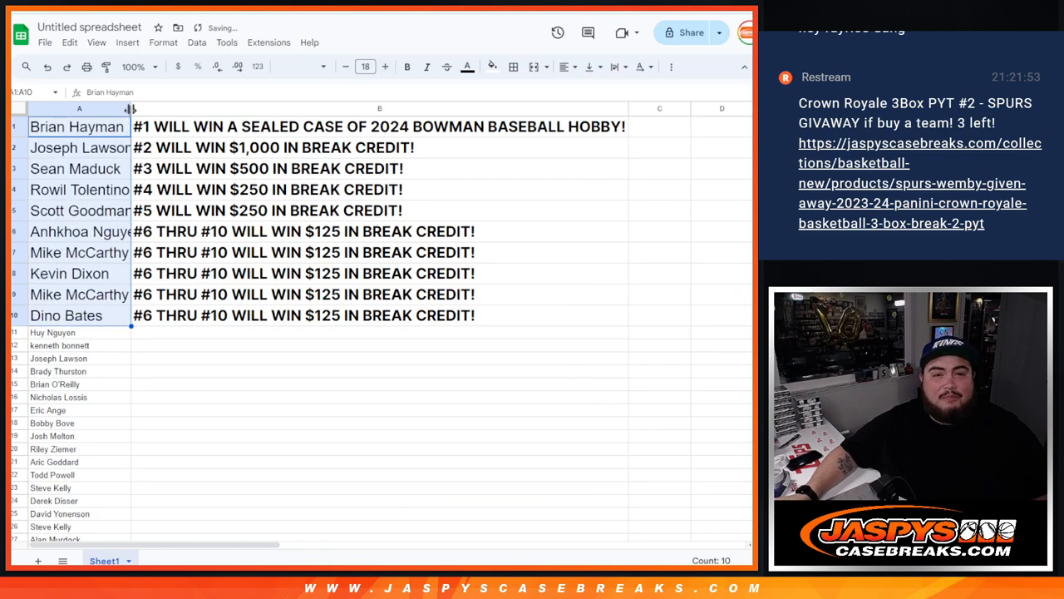
{"action": "left_click_drag", "start_coordinate": [130, 108], "coordinate": [146, 108]}
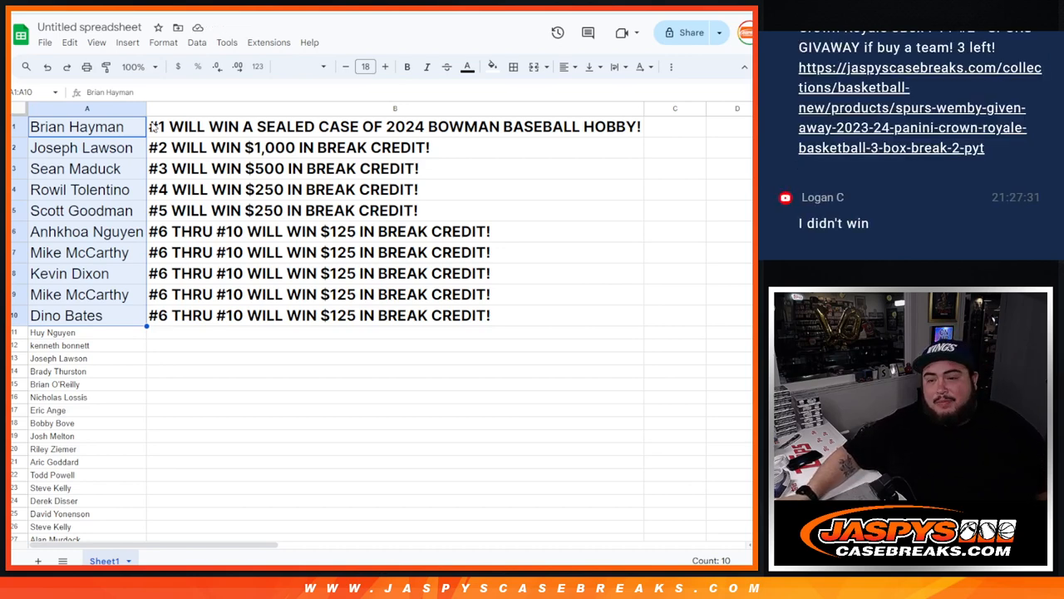
{"action": "left_click", "coordinate": [80, 146]}
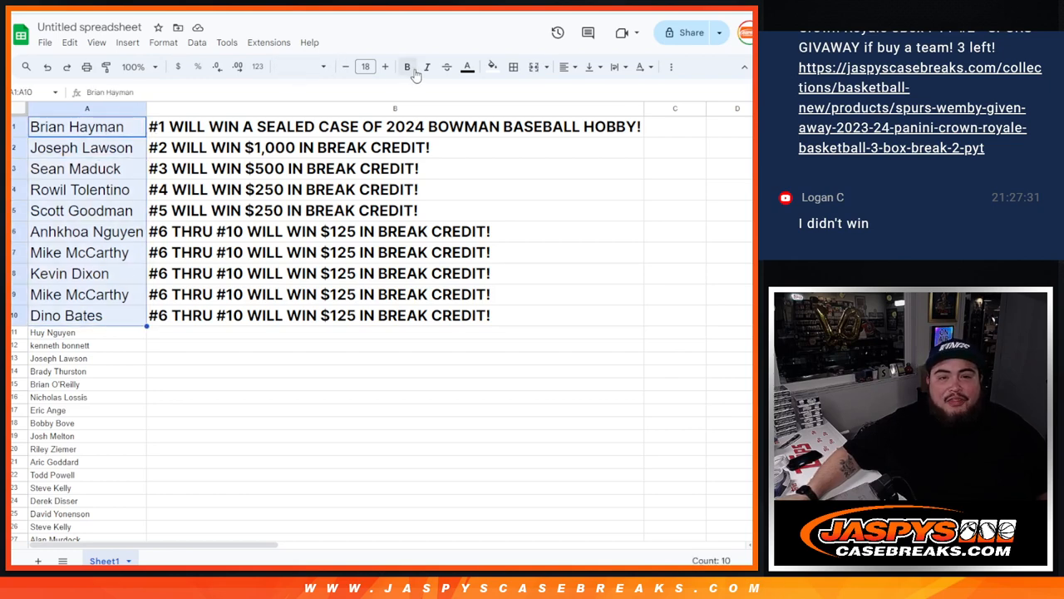
{"action": "left_click", "coordinate": [406, 66]}
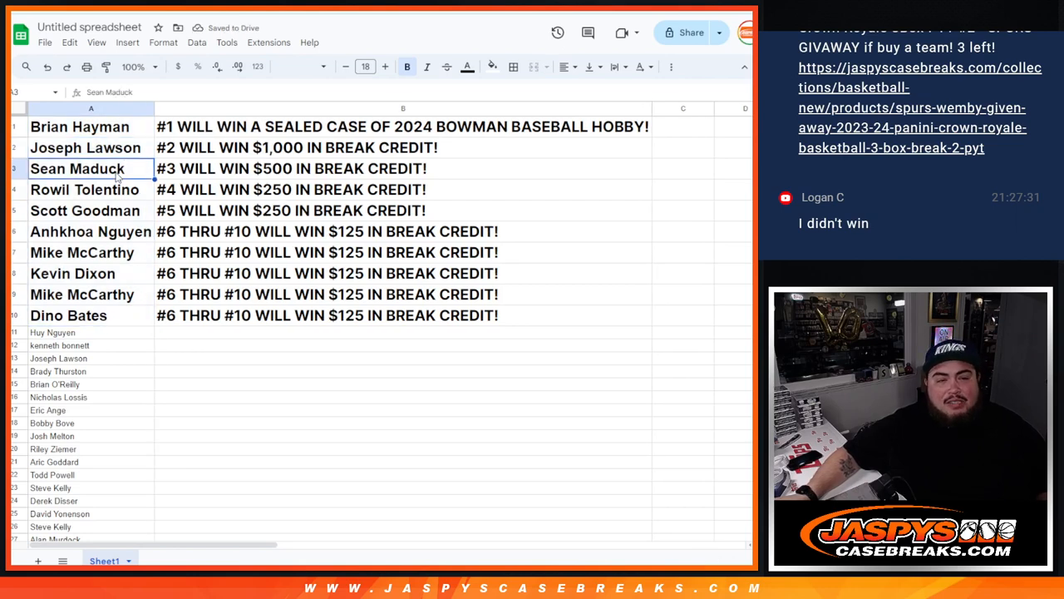
Step: Check the fourth and fifth winners and mark the sixth through tenth place names A6:A10
{"action": "left_click", "coordinate": [83, 190]}
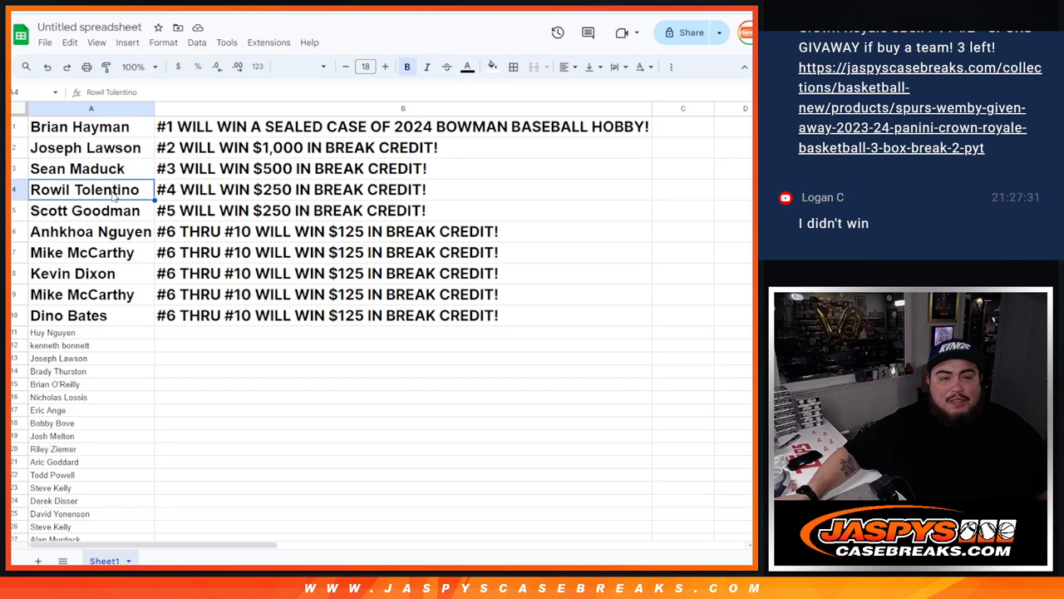
{"action": "left_click", "coordinate": [85, 209]}
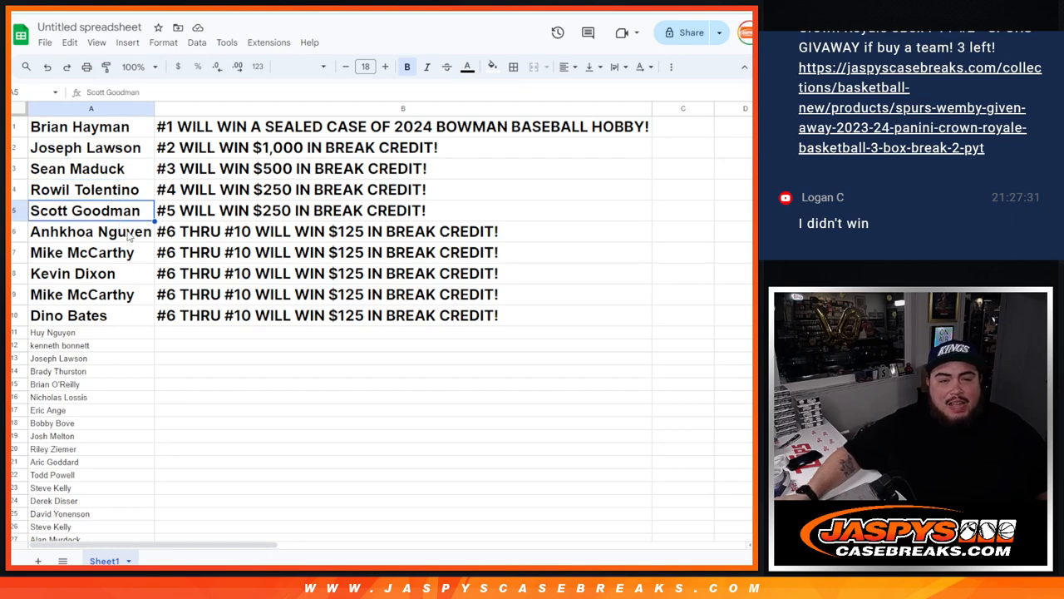
{"action": "left_click_drag", "start_coordinate": [89, 231], "coordinate": [68, 316]}
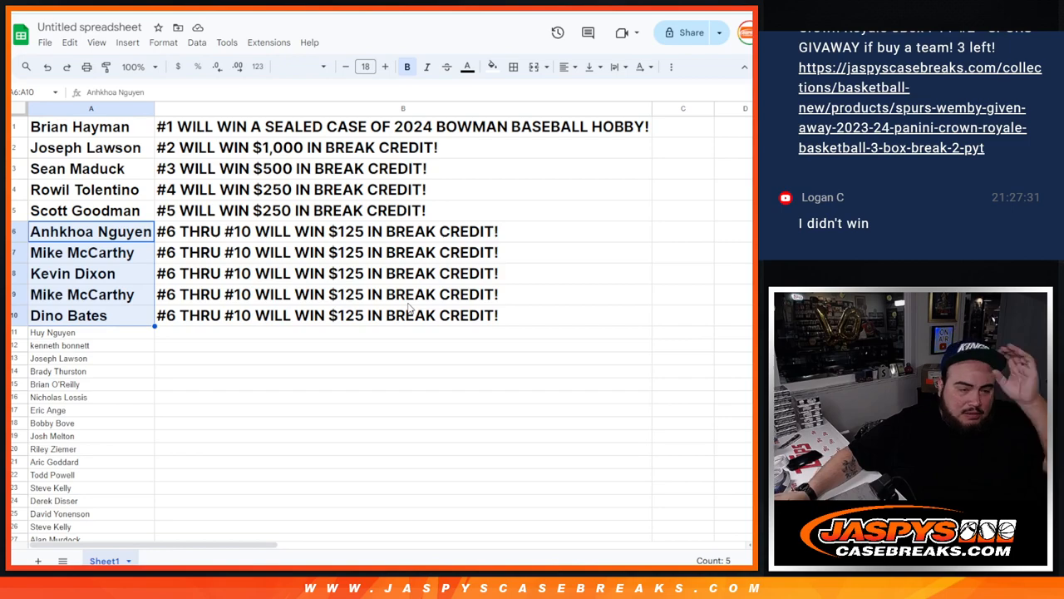
{"action": "mouse_move", "coordinate": [214, 347]}
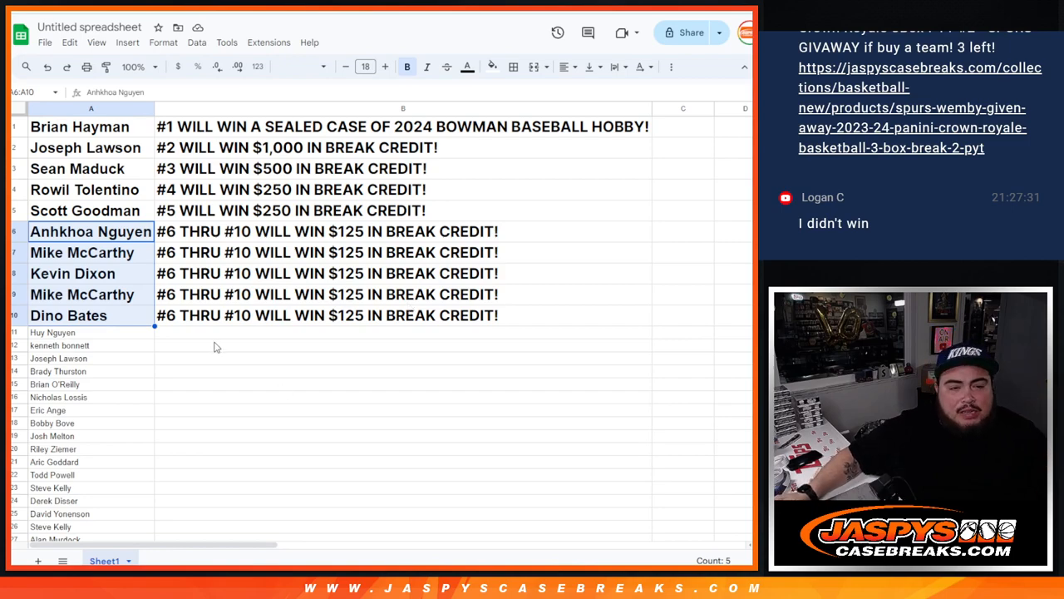
{"action": "scroll", "scroll_direction": "down", "scroll_amount": 3}
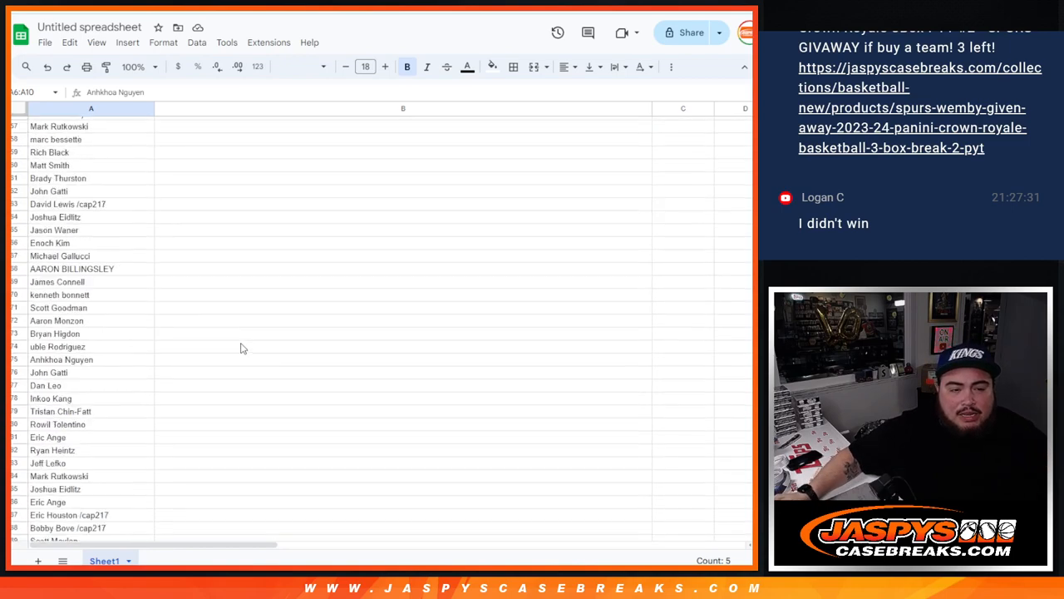